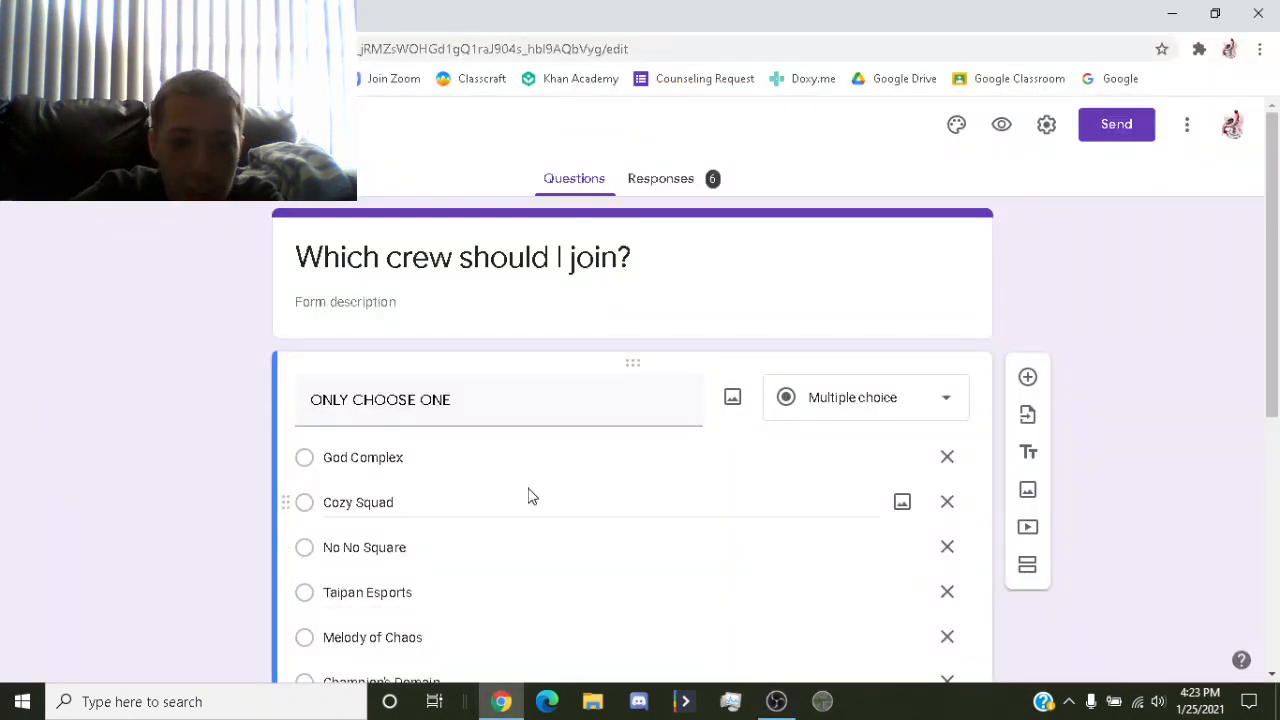
View the Responses summary showing the crew-vote pie chart: Cozy Squad 66.7%, two others 16.7% each.
{"action": "scroll", "scroll_direction": "down", "scroll_amount": 3}
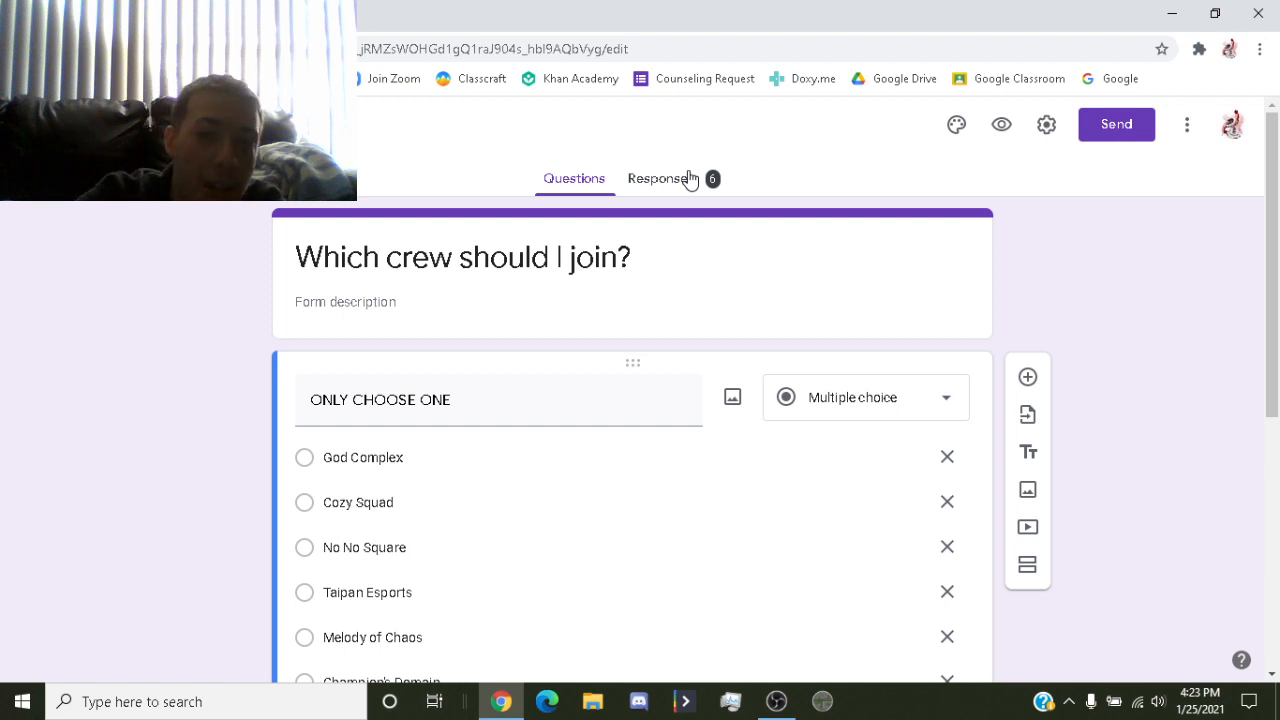
{"action": "mouse_move", "coordinate": [676, 206]}
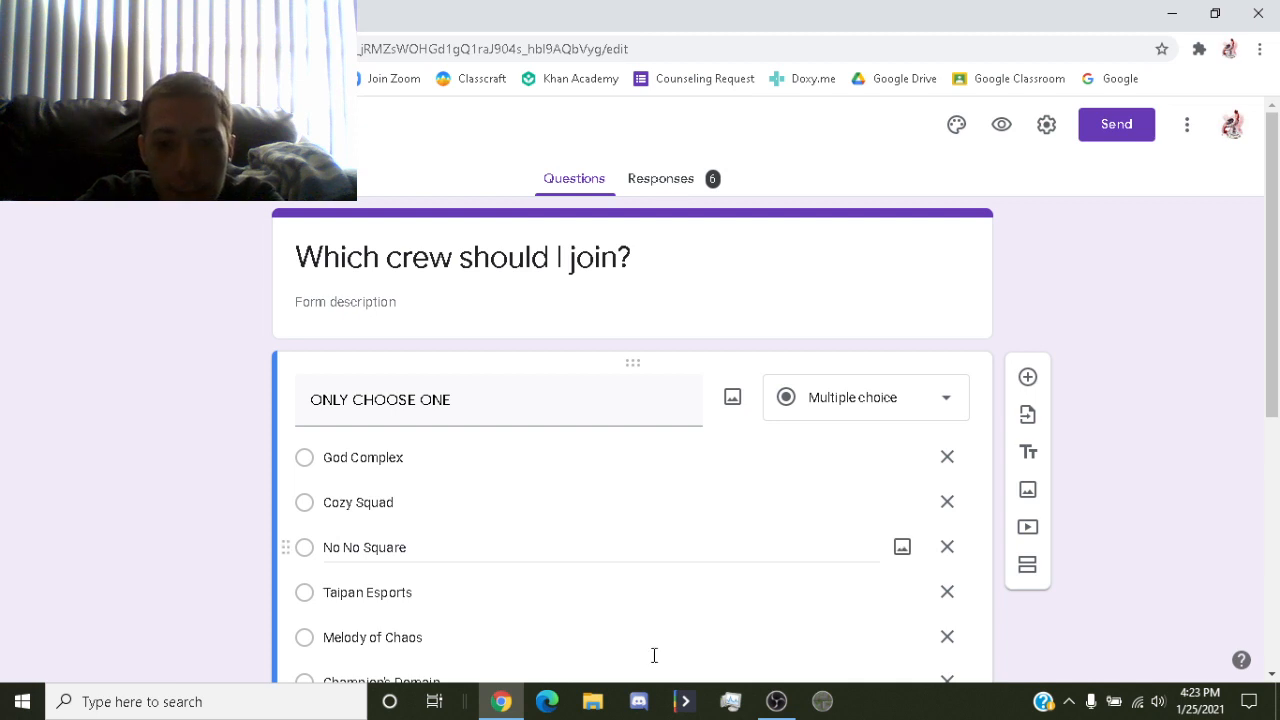
{"action": "scroll", "scroll_direction": "down", "scroll_amount": 3}
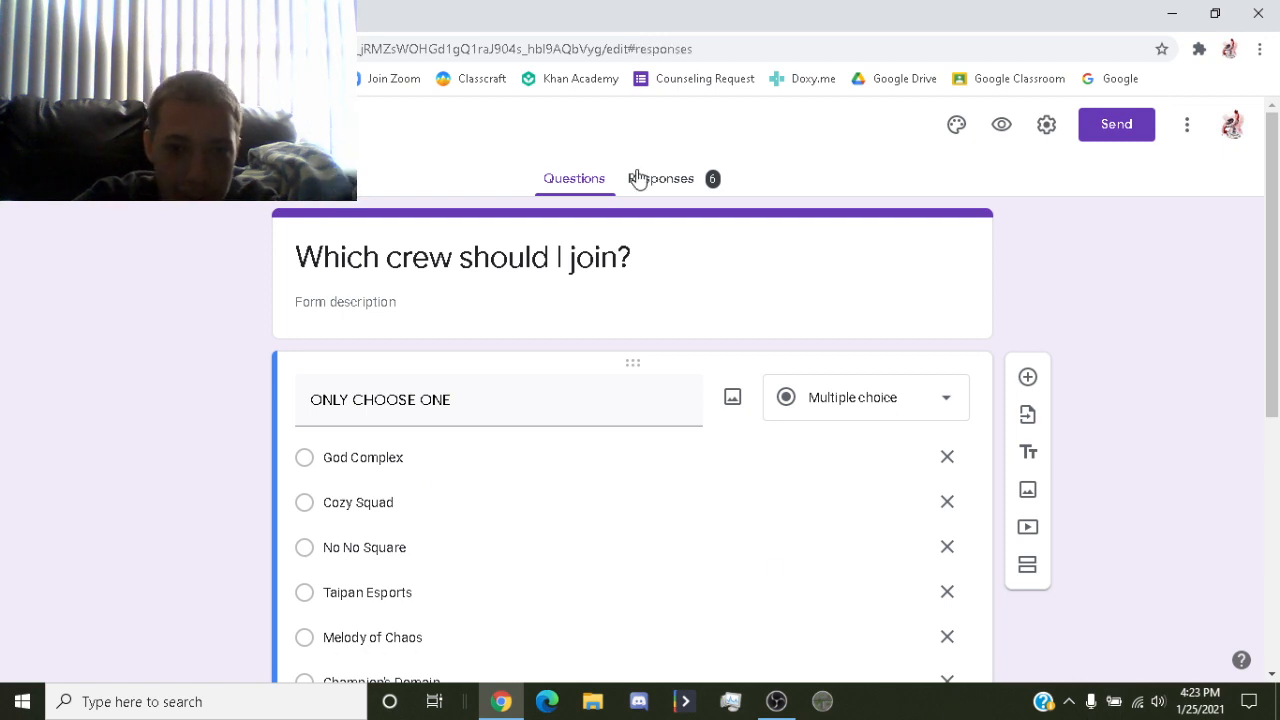
{"action": "left_click", "coordinate": [660, 178]}
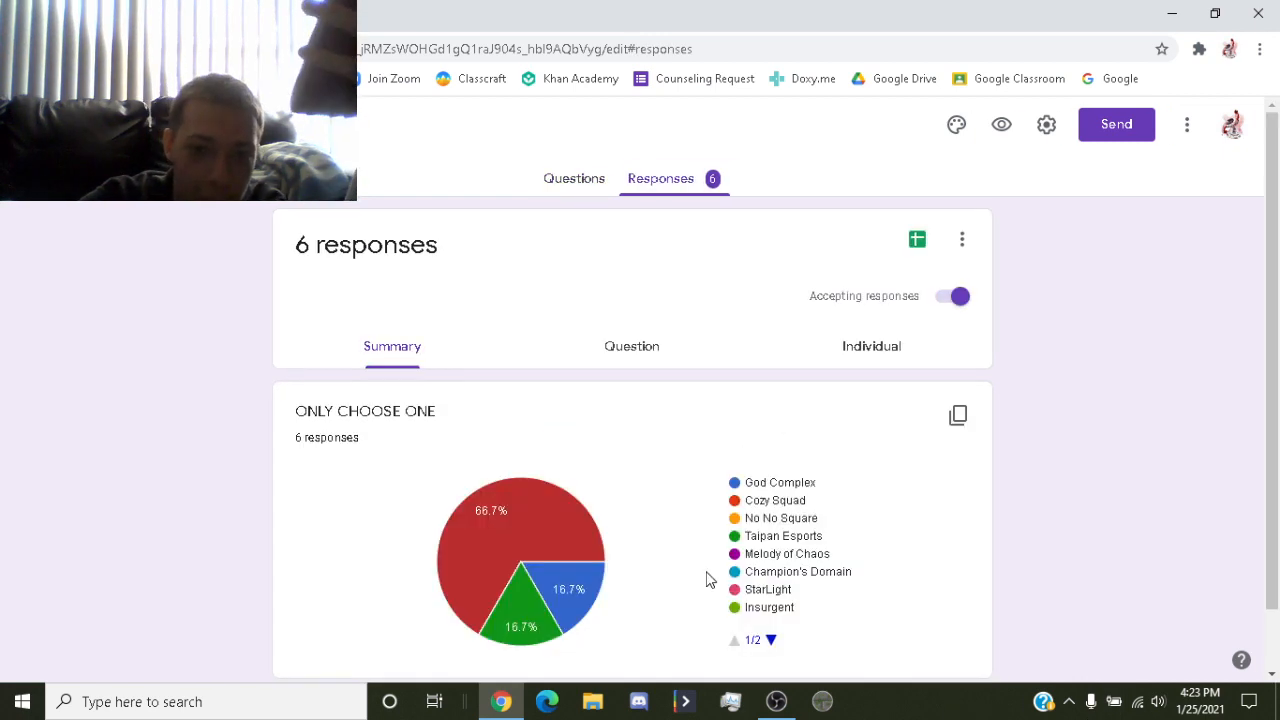
{"action": "mouse_move", "coordinate": [687, 582]}
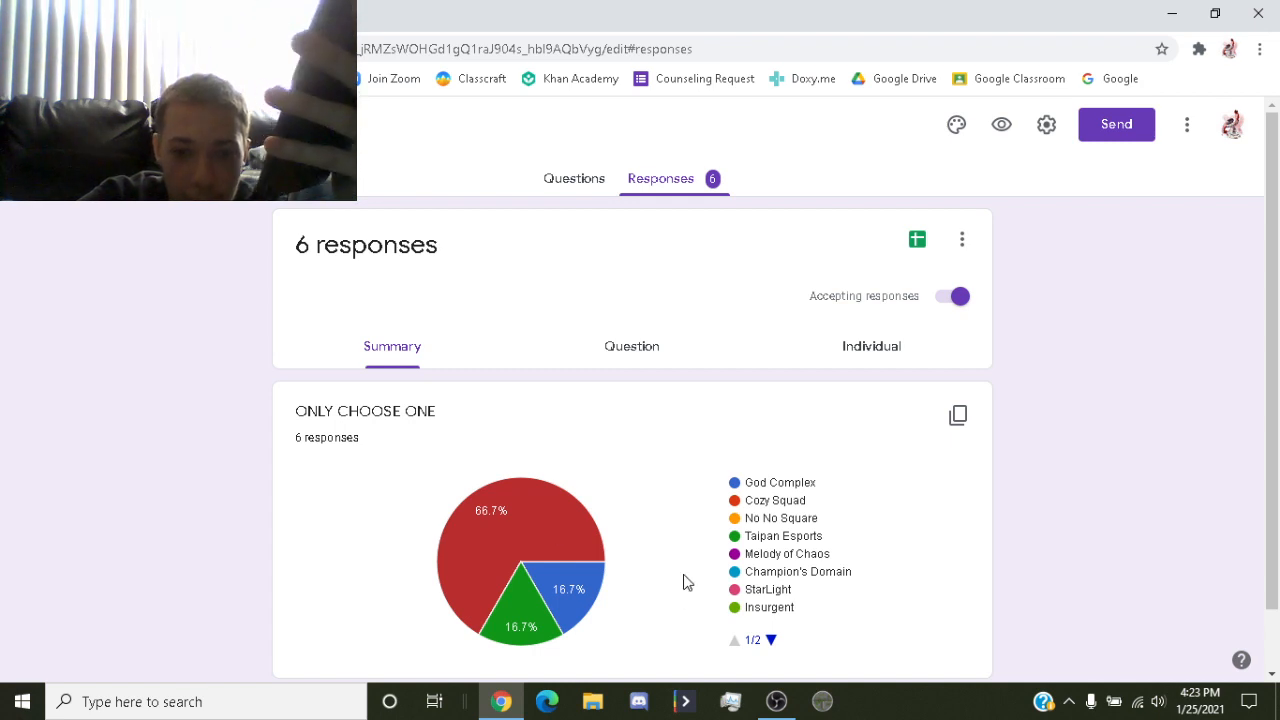
{"action": "scroll", "scroll_direction": "down", "scroll_amount": 3}
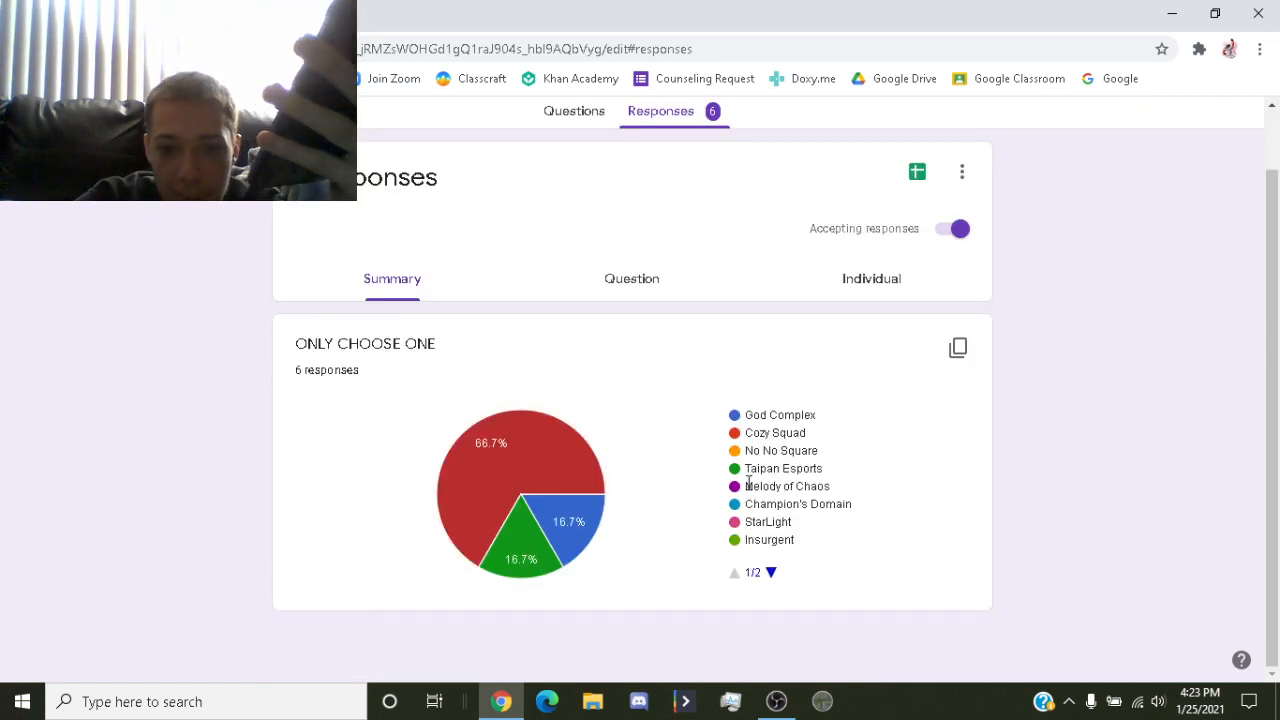
{"action": "left_click", "coordinate": [776, 701]}
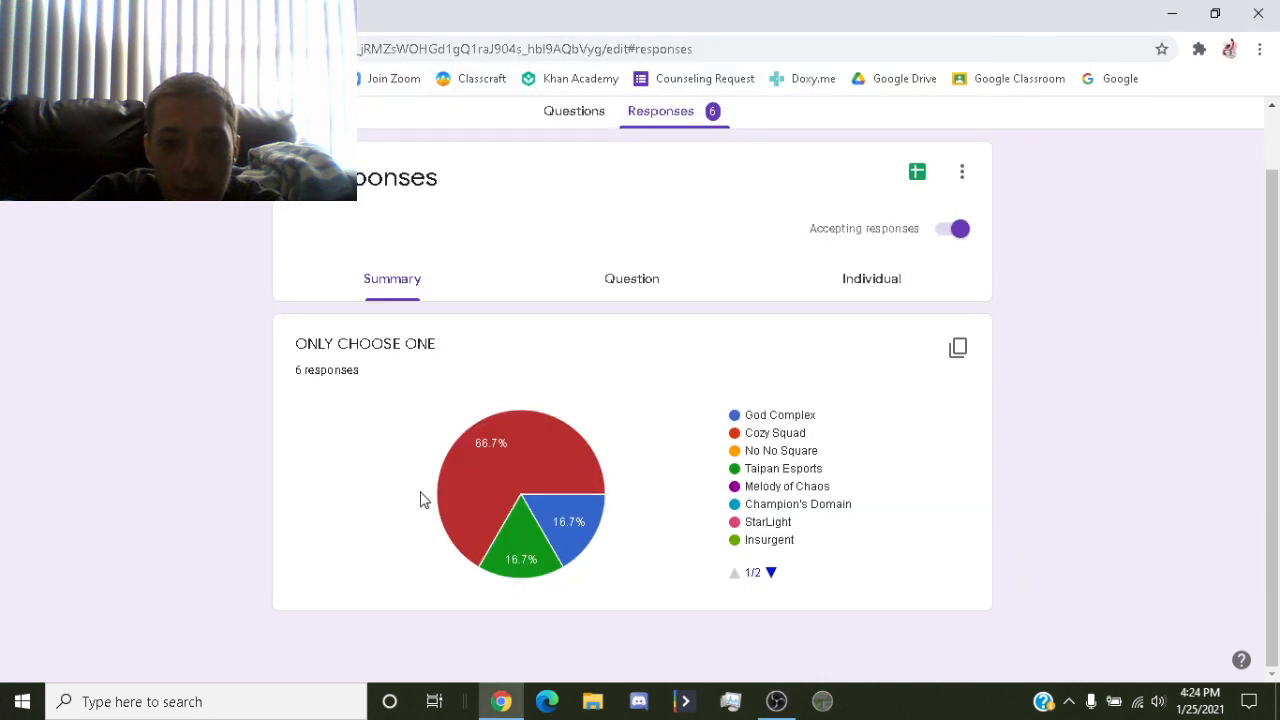
{"action": "mouse_move", "coordinate": [500, 470]}
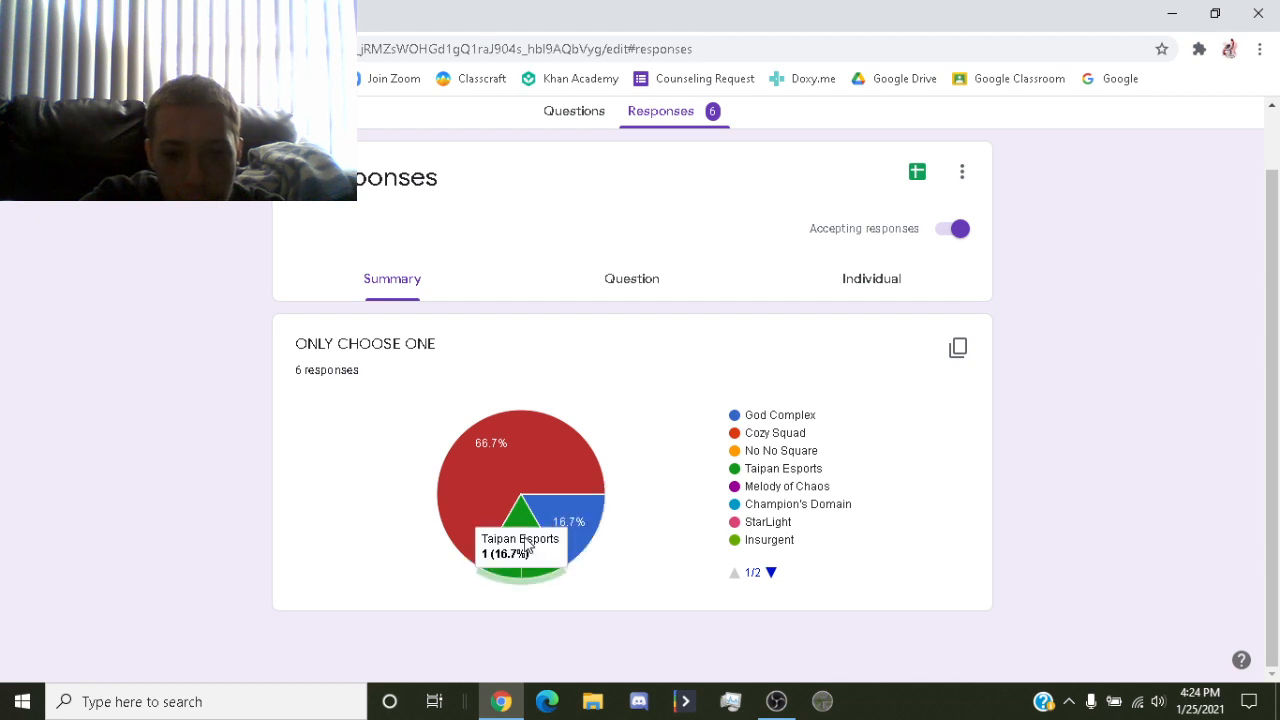
{"action": "mouse_move", "coordinate": [530, 480]}
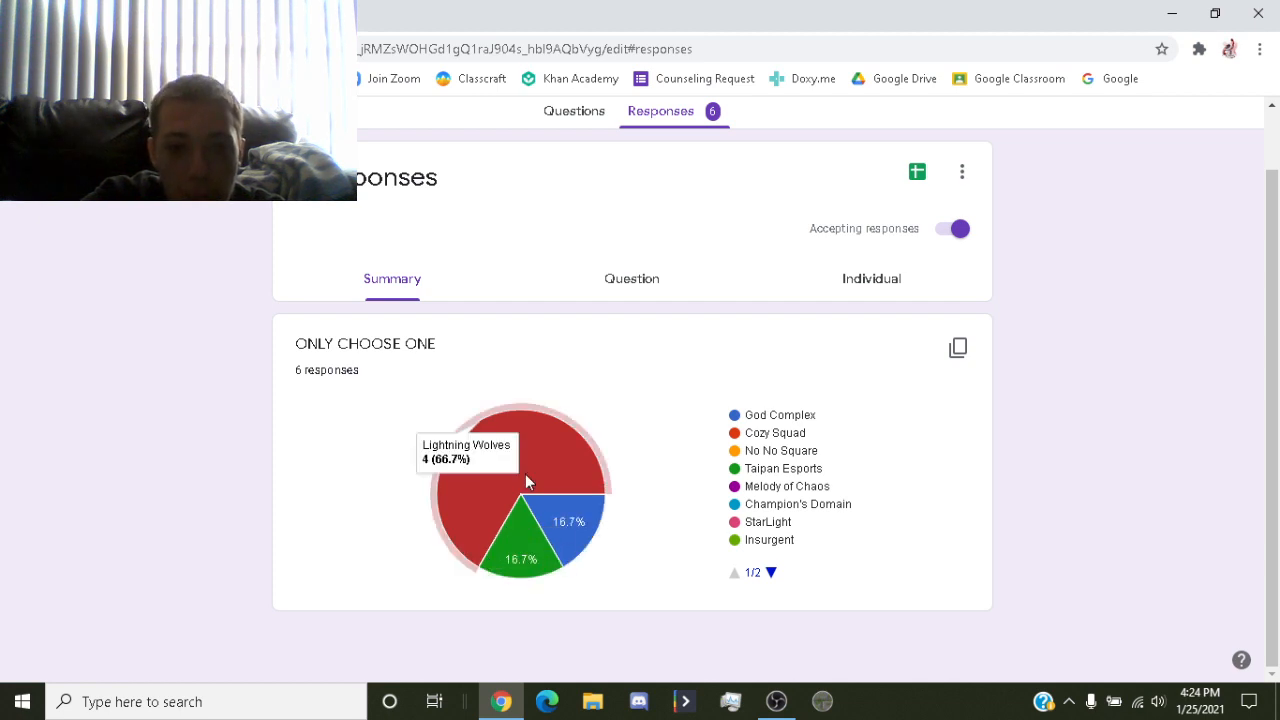
{"action": "mouse_move", "coordinate": [547, 484]}
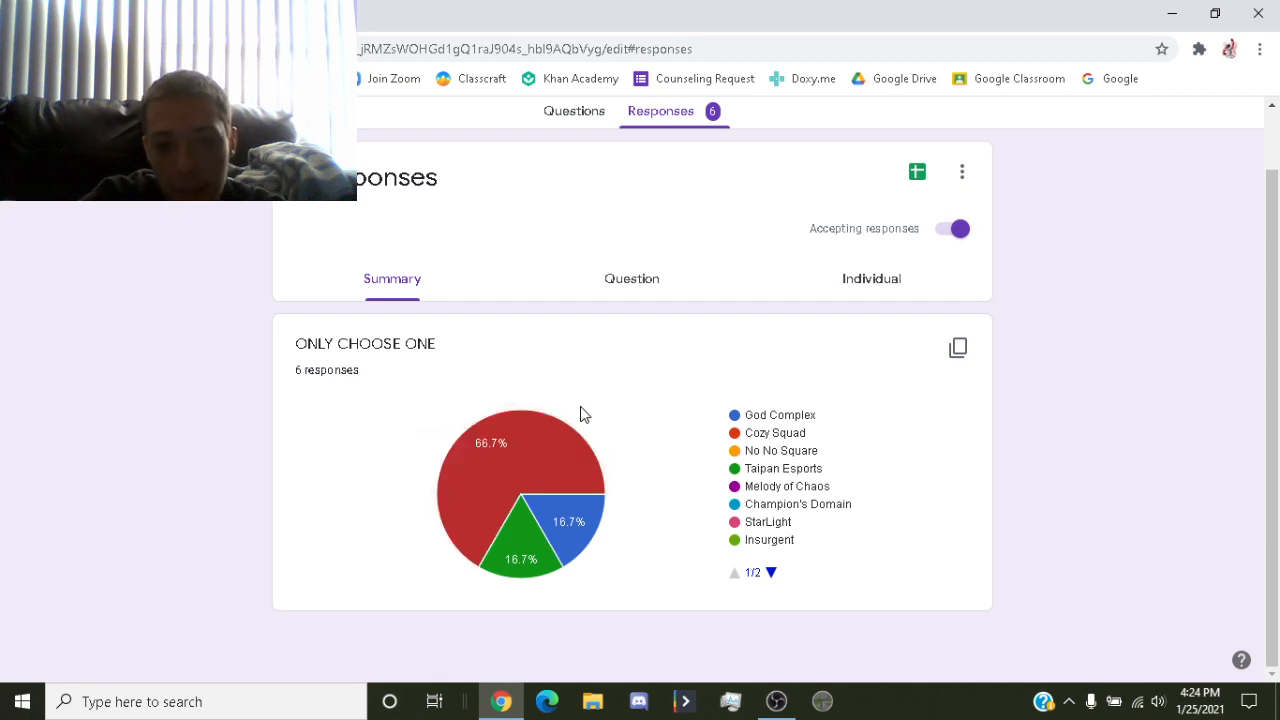
{"action": "mouse_move", "coordinate": [520, 525]}
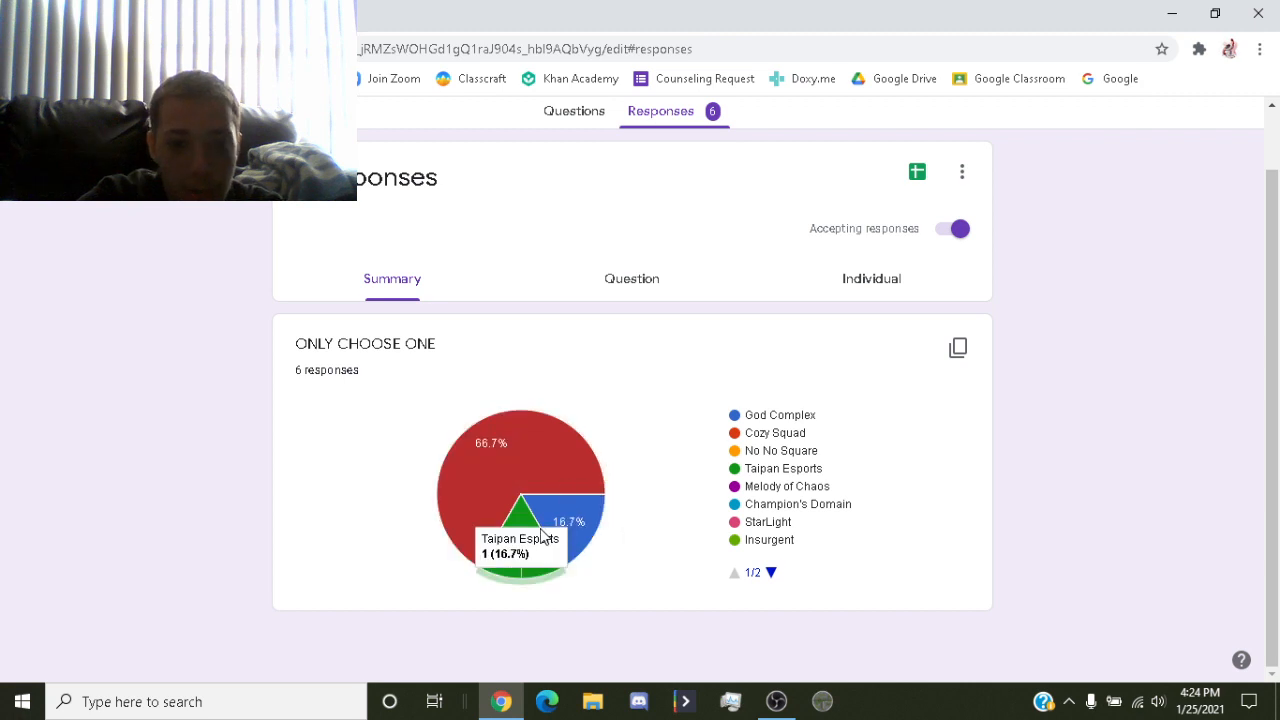
{"action": "mouse_move", "coordinate": [535, 445]}
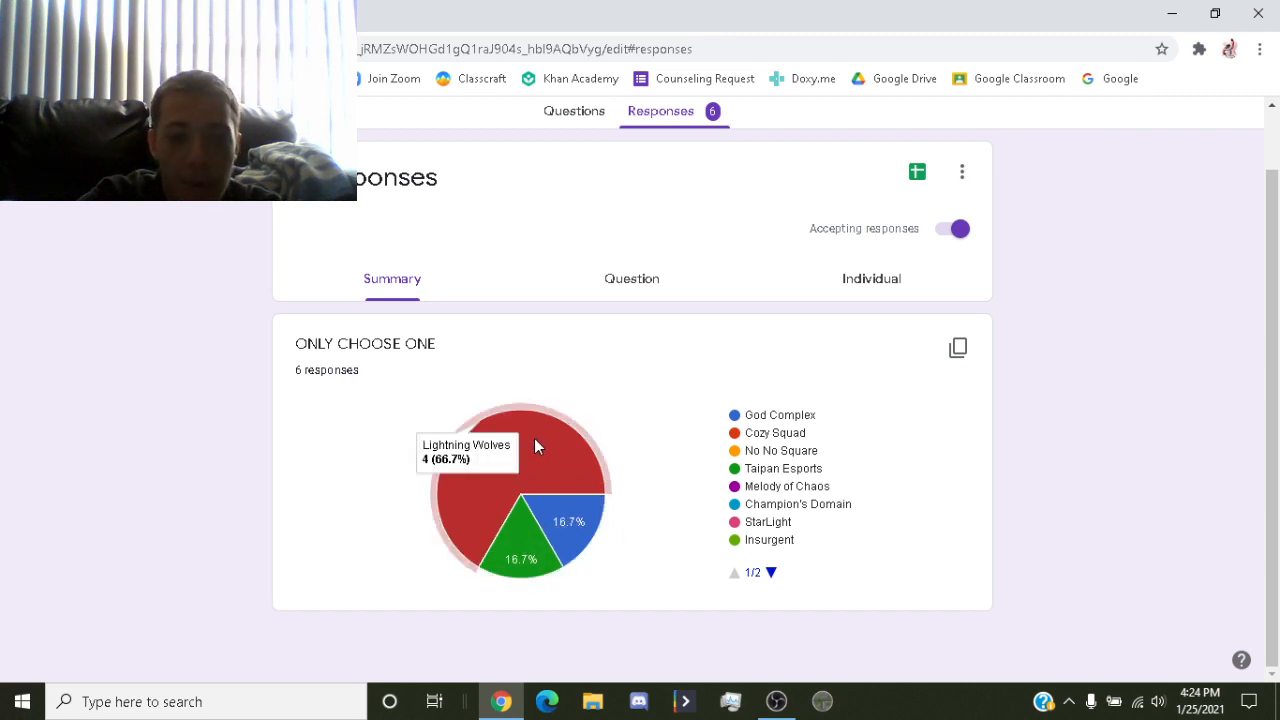
{"action": "mouse_move", "coordinate": [595, 523]}
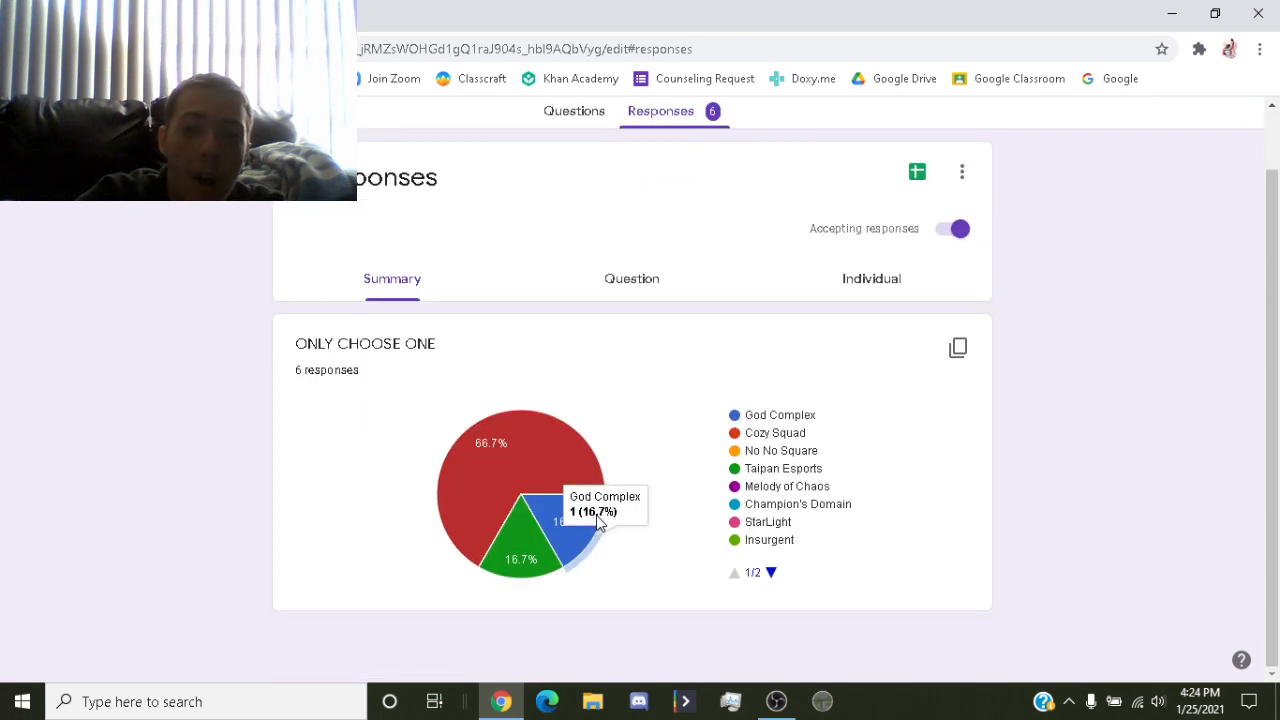